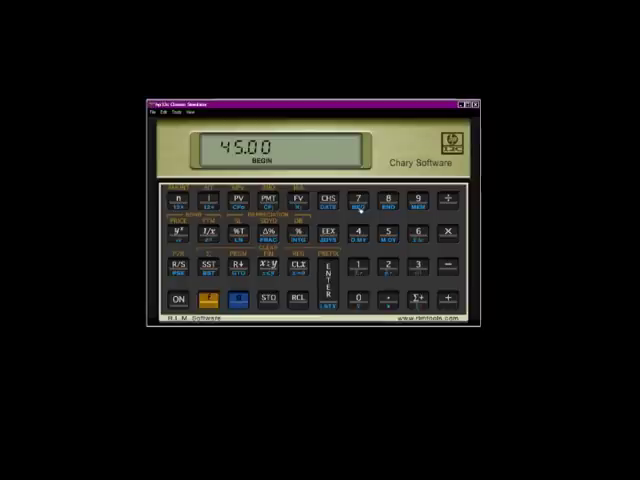
{"action": "mouse_move", "coordinate": [385, 210]}
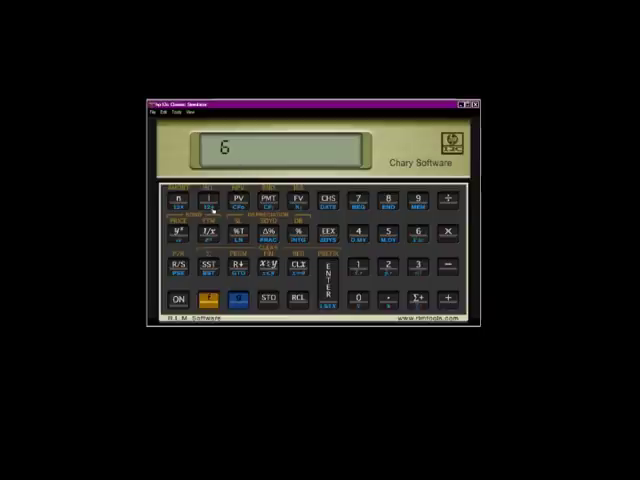
- Clear the registers so the display reads 0.00 with end-of-period payments
{"action": "left_click", "coordinate": [235, 302]}
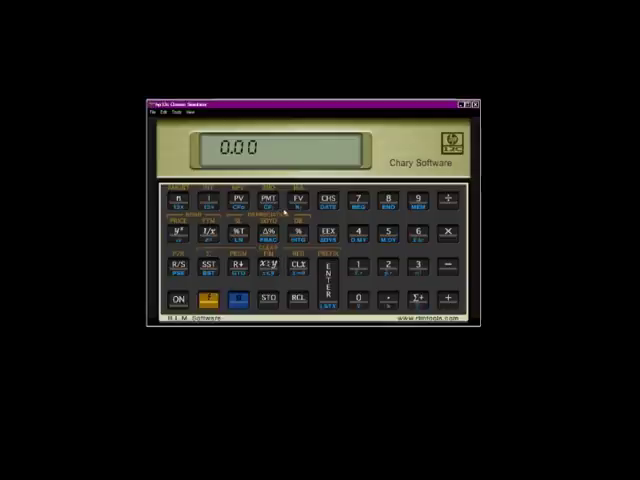
{"action": "mouse_move", "coordinate": [288, 208]}
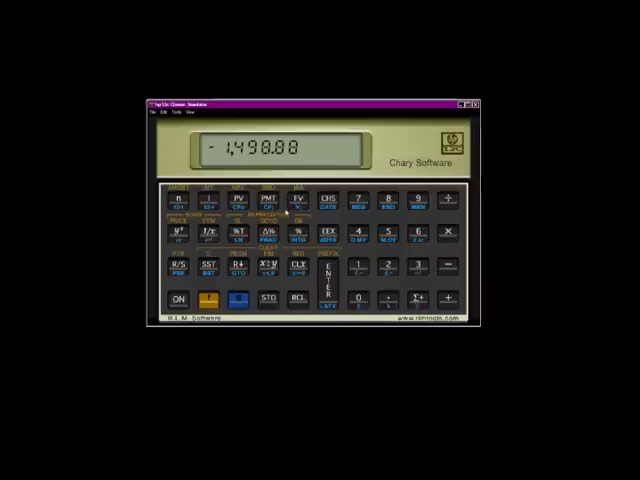
{"action": "mouse_move", "coordinate": [335, 218]}
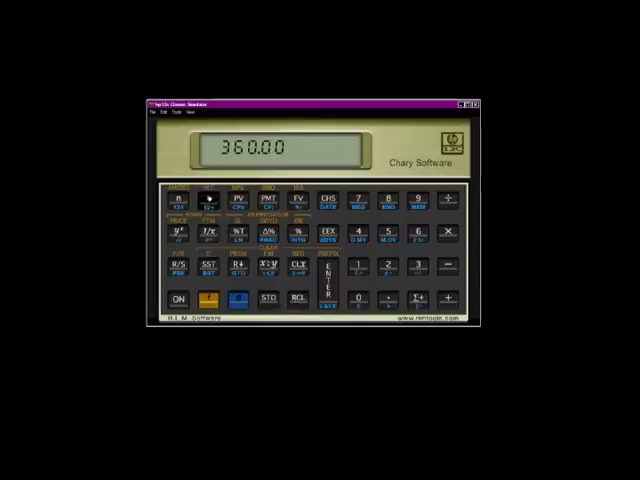
- Confirm 360 stored periods, then start keying a new entry of 1
{"action": "left_click", "coordinate": [207, 199]}
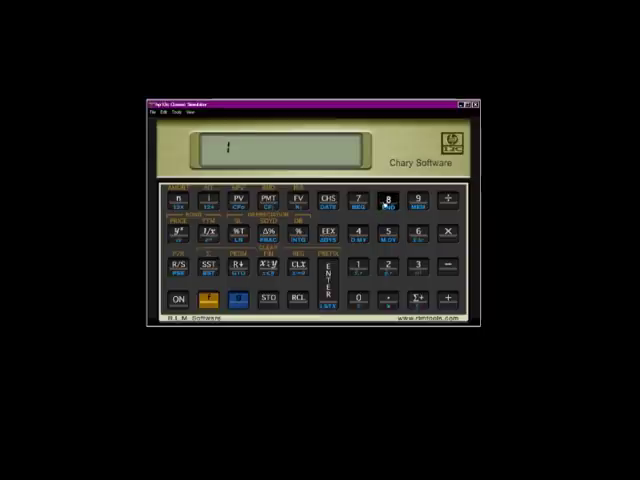
- Key in 150 on the display for the college-savings problem
{"action": "left_click", "coordinate": [388, 200]}
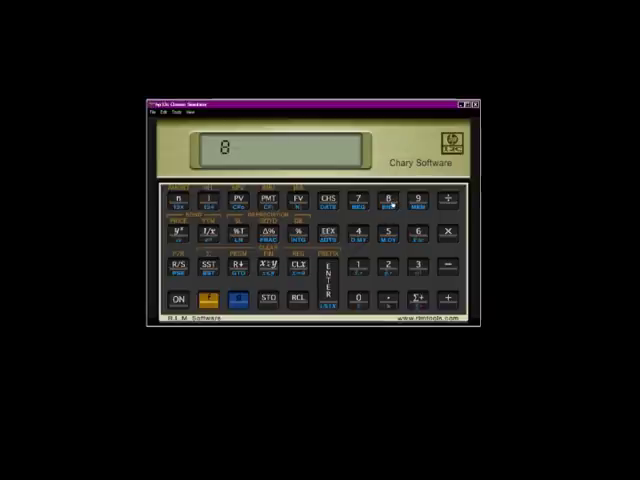
{"action": "left_click", "coordinate": [235, 301]}
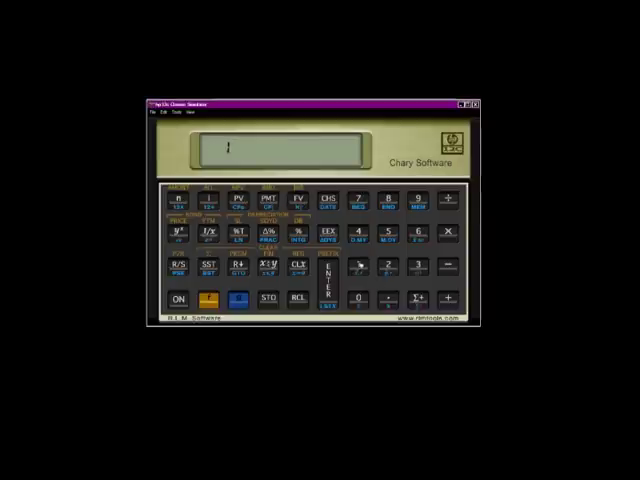
{"action": "left_click", "coordinate": [357, 301]}
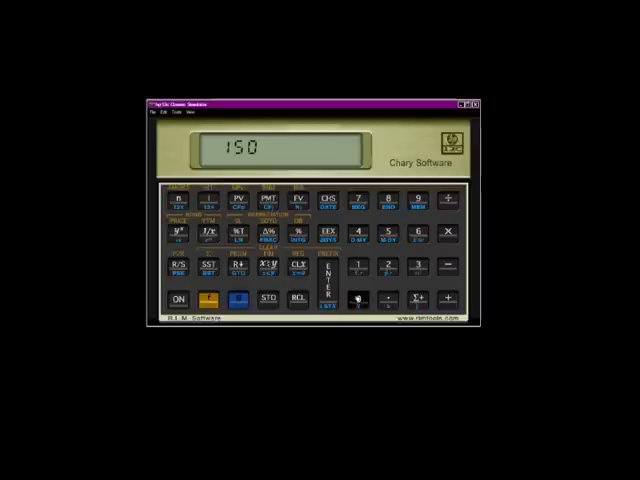